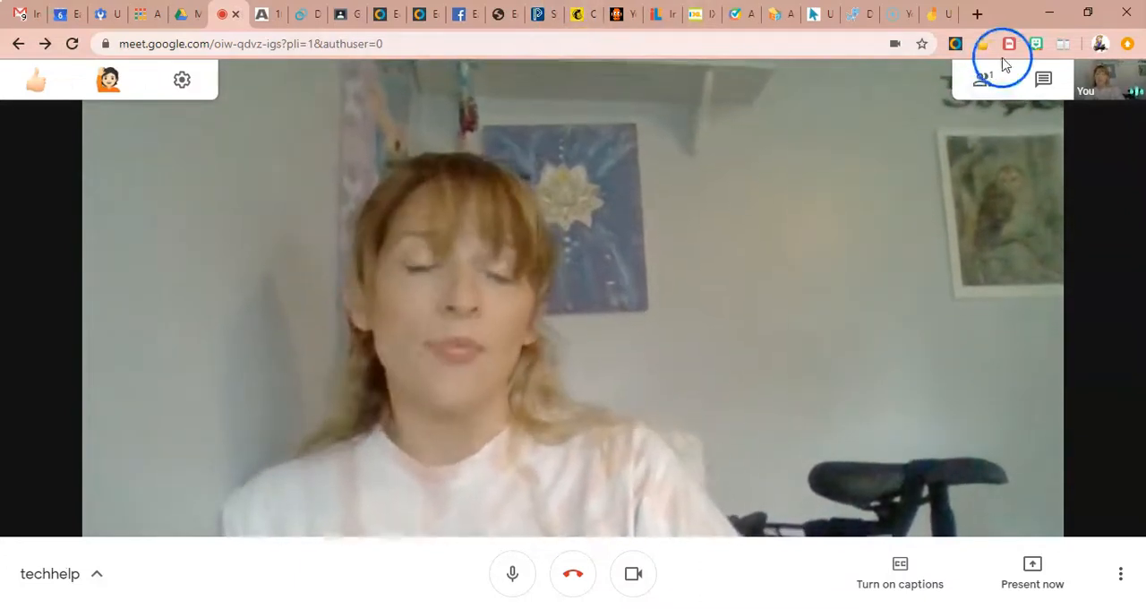
mouse_move(1062, 43)
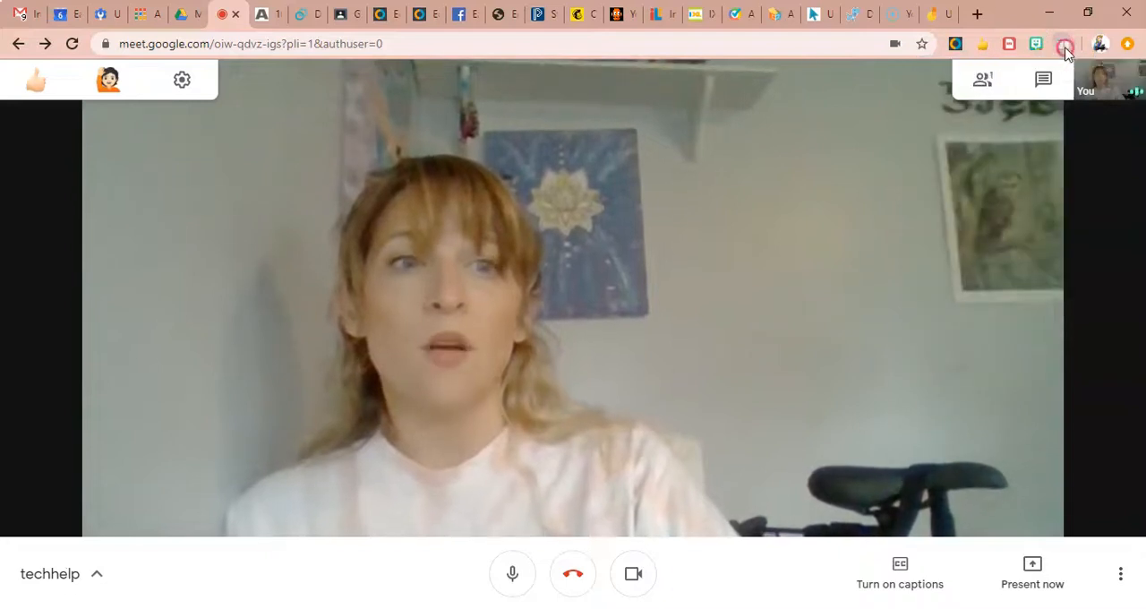
mouse_move(1065, 44)
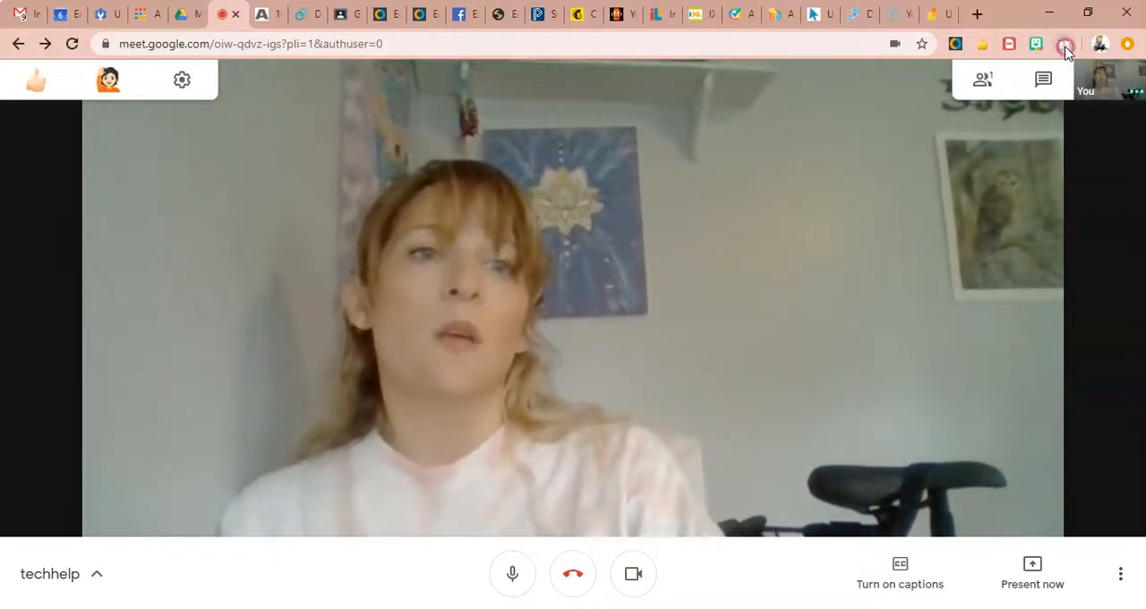
- Open the Dualless extension's split-ratio popup from the Chrome toolbar
click(1066, 44)
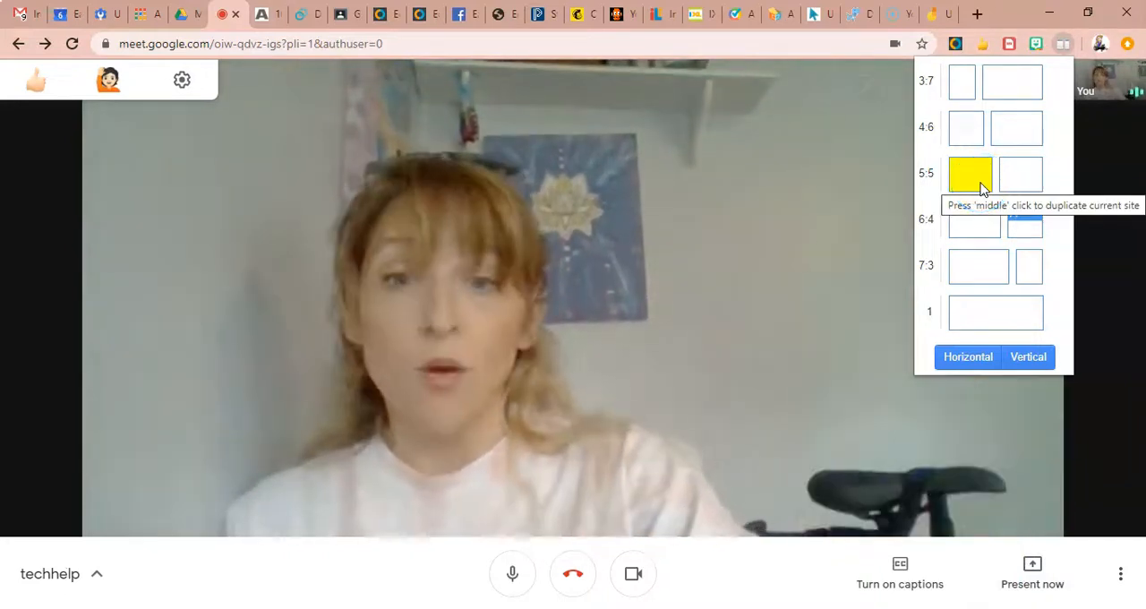
- Split Chrome 5:5, show the Jamboard tab in the second window, and reopen Dualless
click(969, 173)
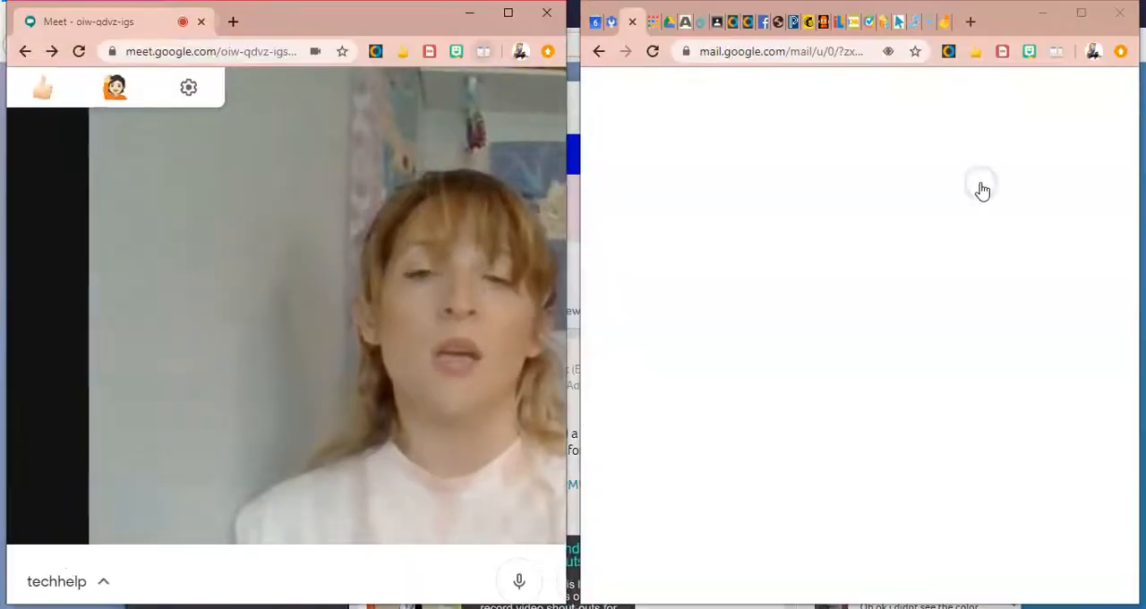
click(944, 51)
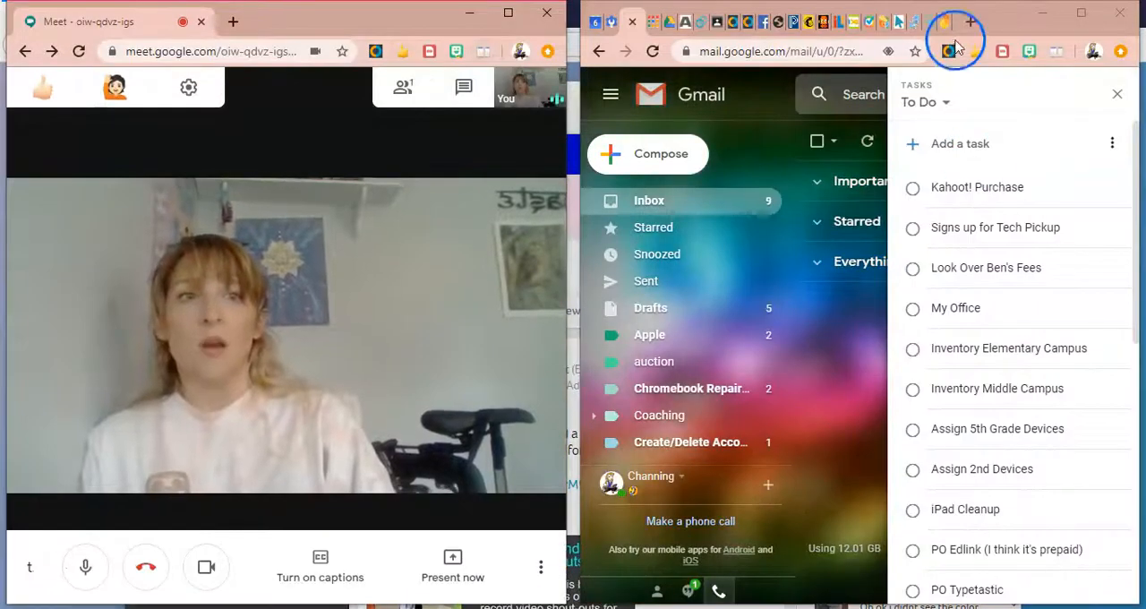
click(953, 49)
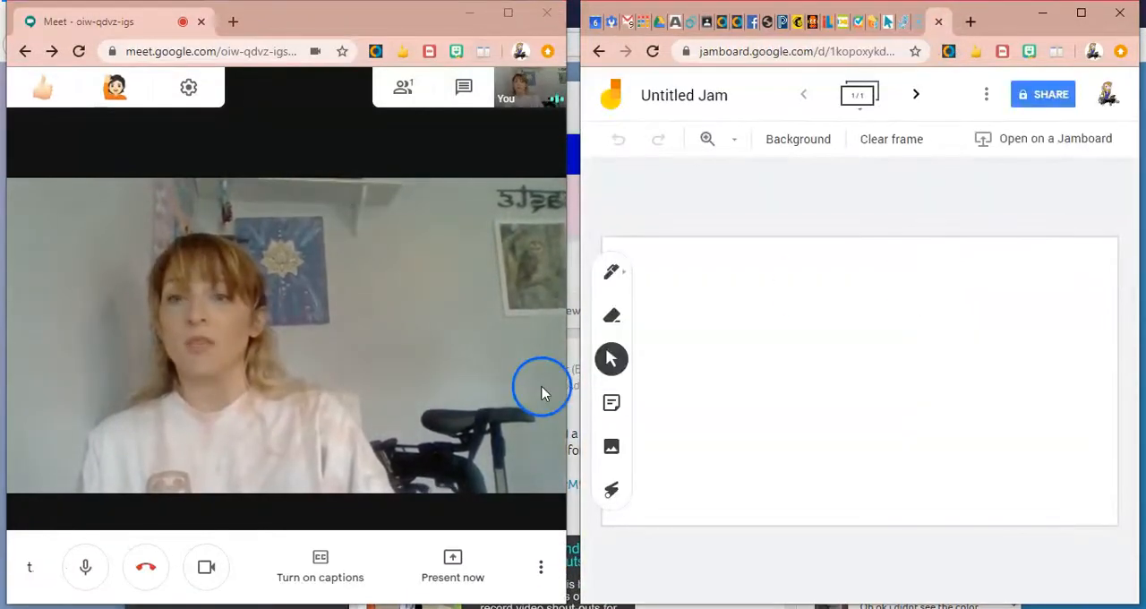
mouse_move(713, 431)
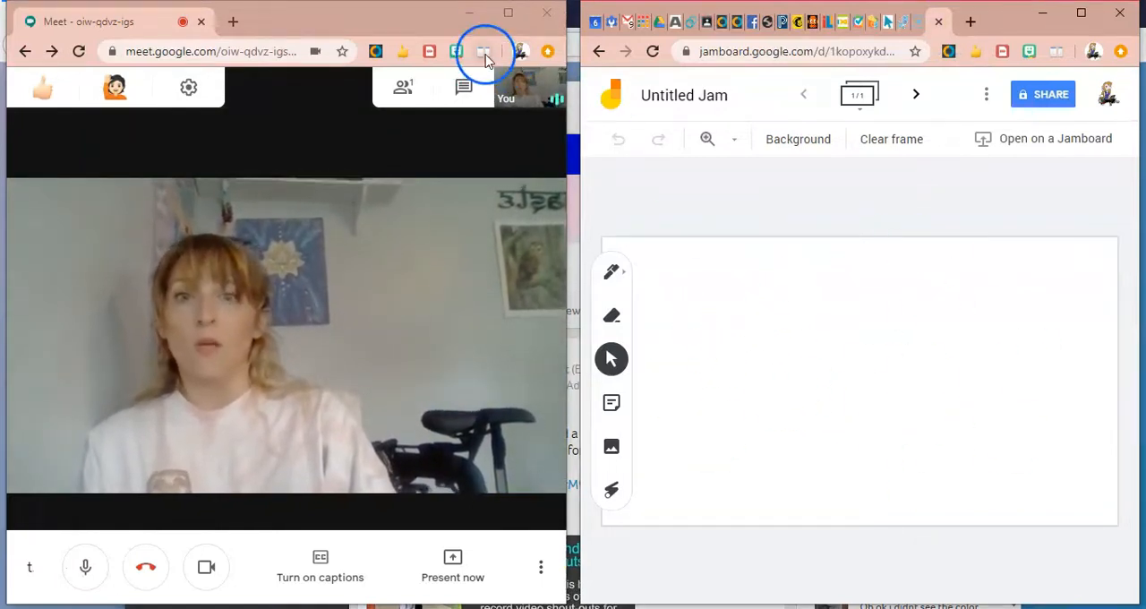
click(483, 51)
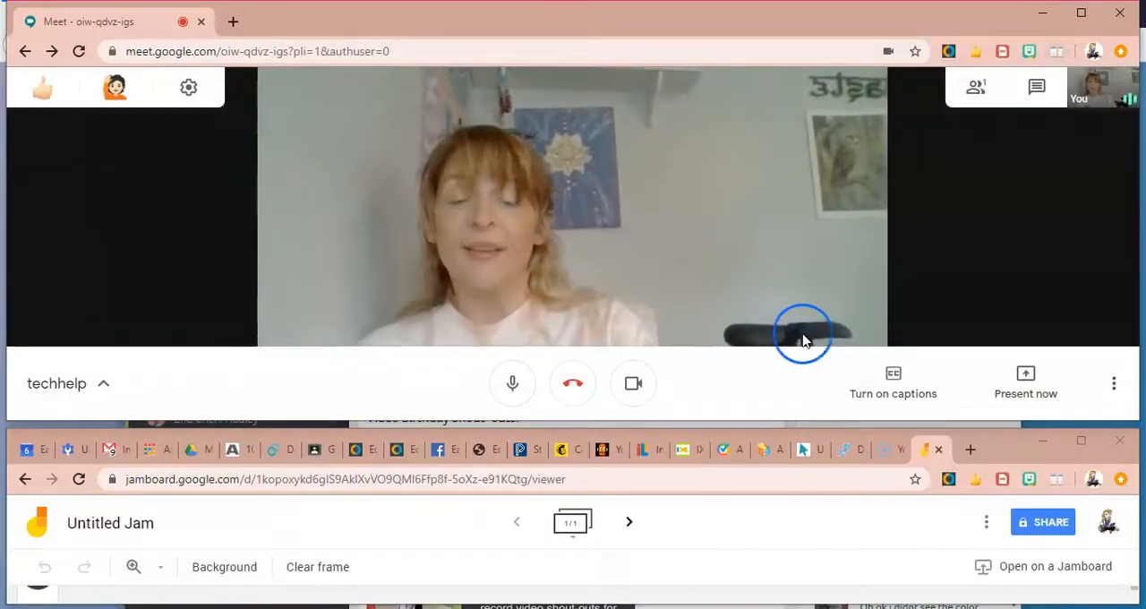
mouse_move(299, 349)
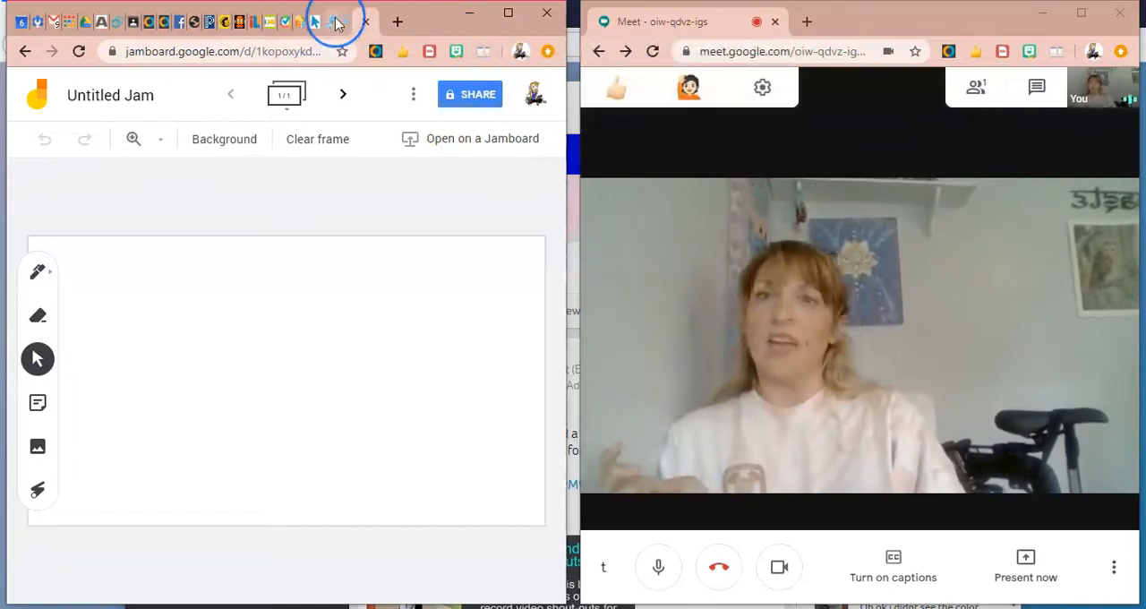
- Select the BrainPOP tab and re-split so Meet sits left, BrainPOP right
click(617, 87)
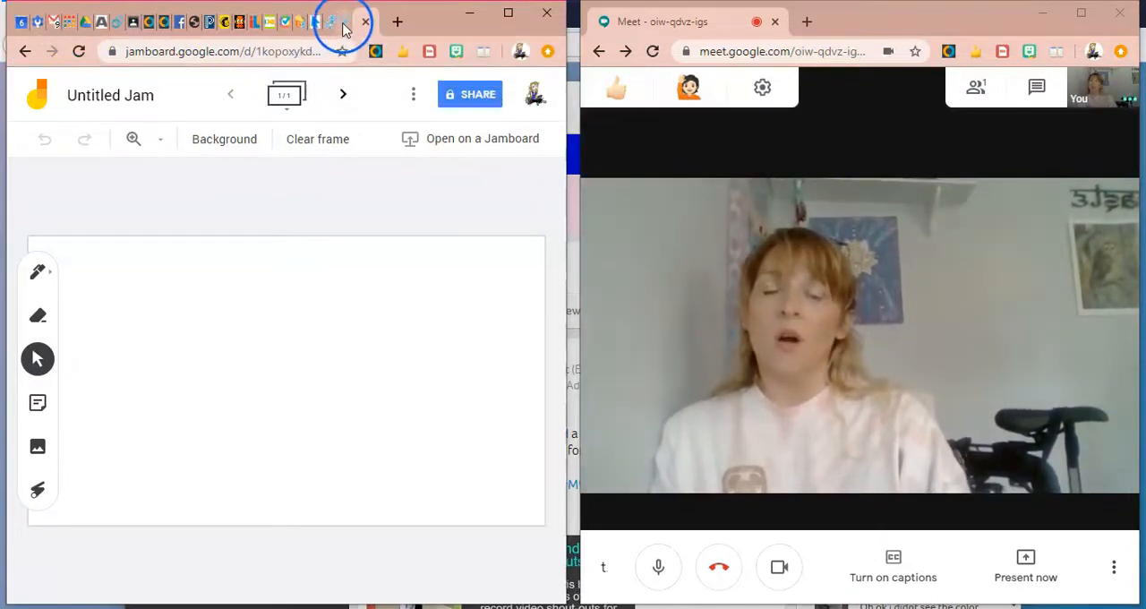
click(667, 24)
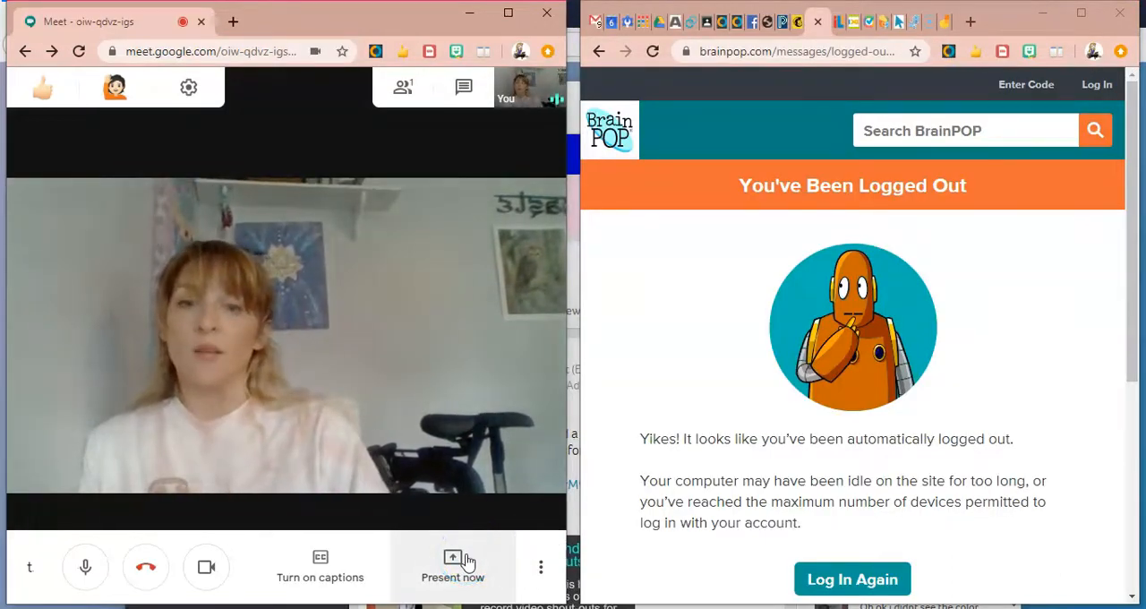
- Present the 'BrainPOP - Google Chrome' window in Meet via Present now > A window > Share
click(452, 565)
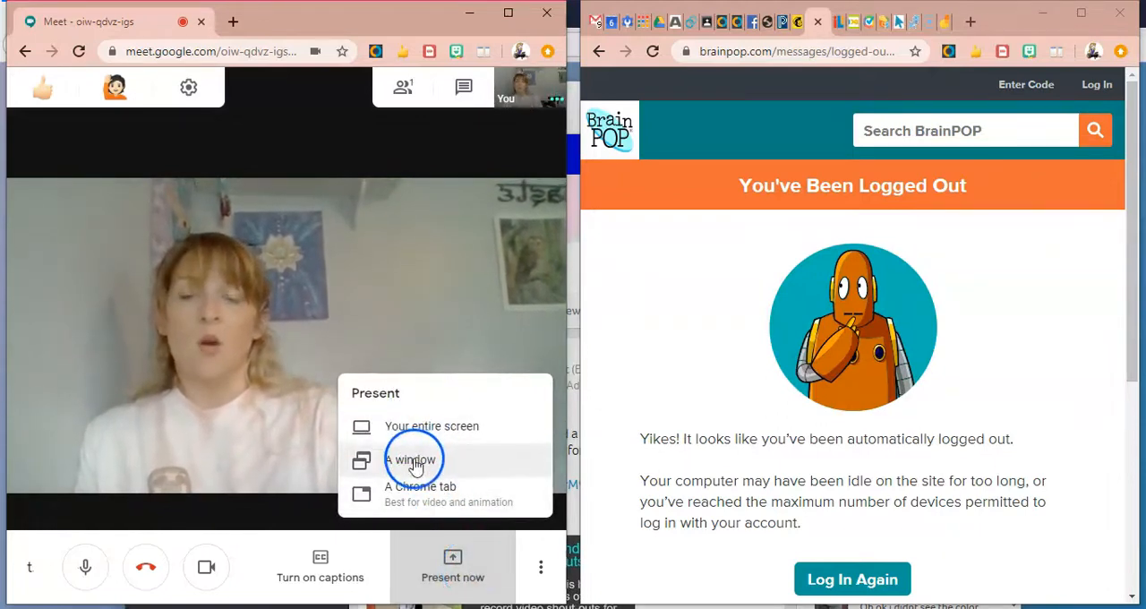
click(411, 460)
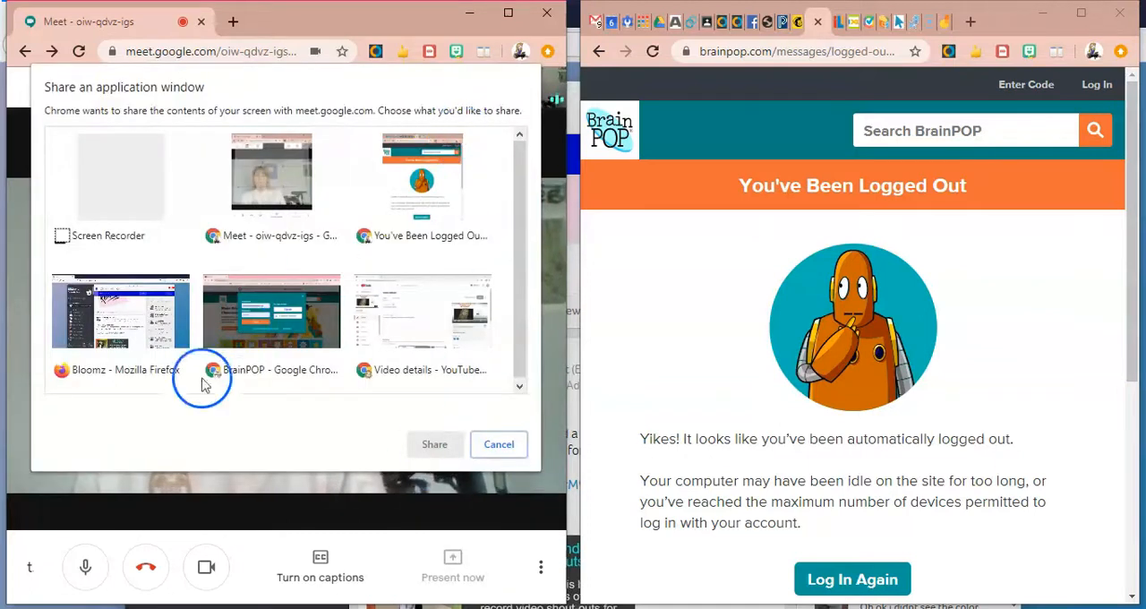
click(271, 312)
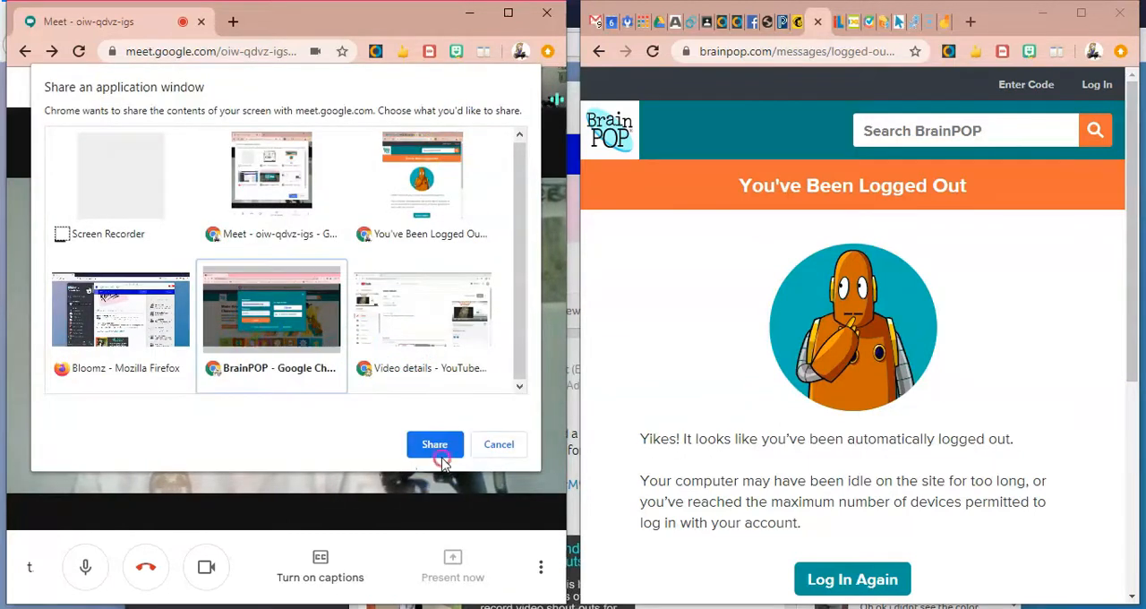
click(434, 444)
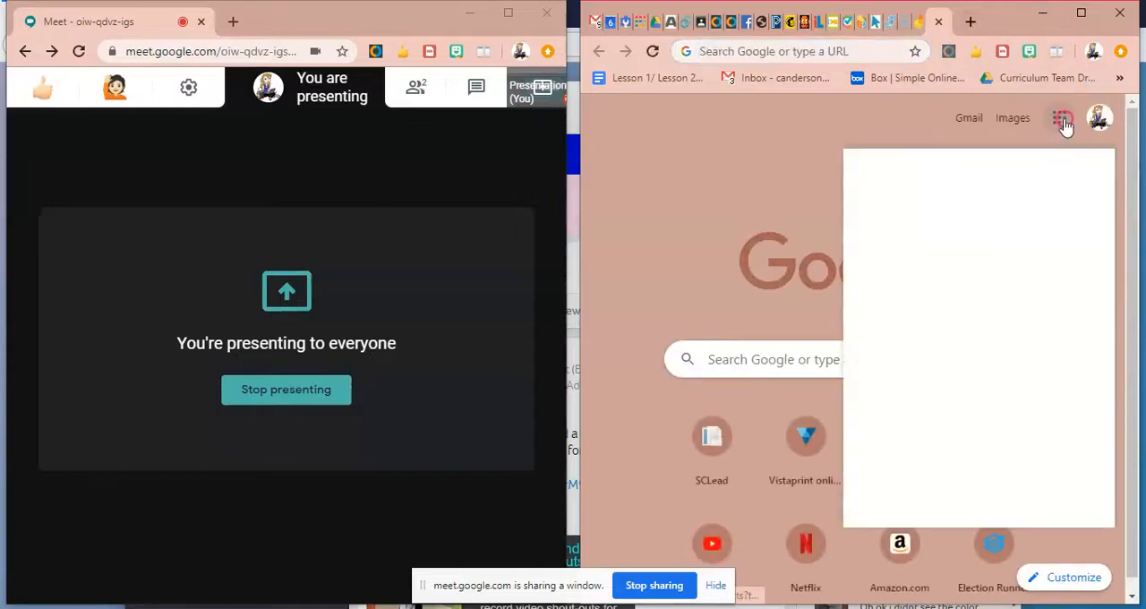
- Open Meet from the Google apps launcher and join the 'techhelp' meeting in the second window
click(1059, 117)
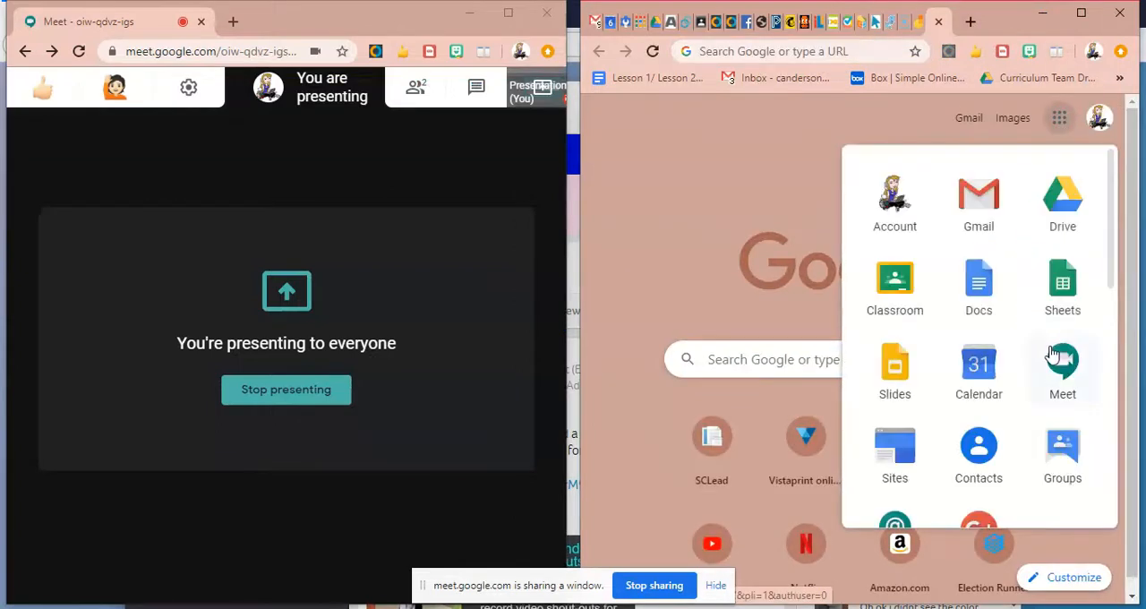
click(1062, 363)
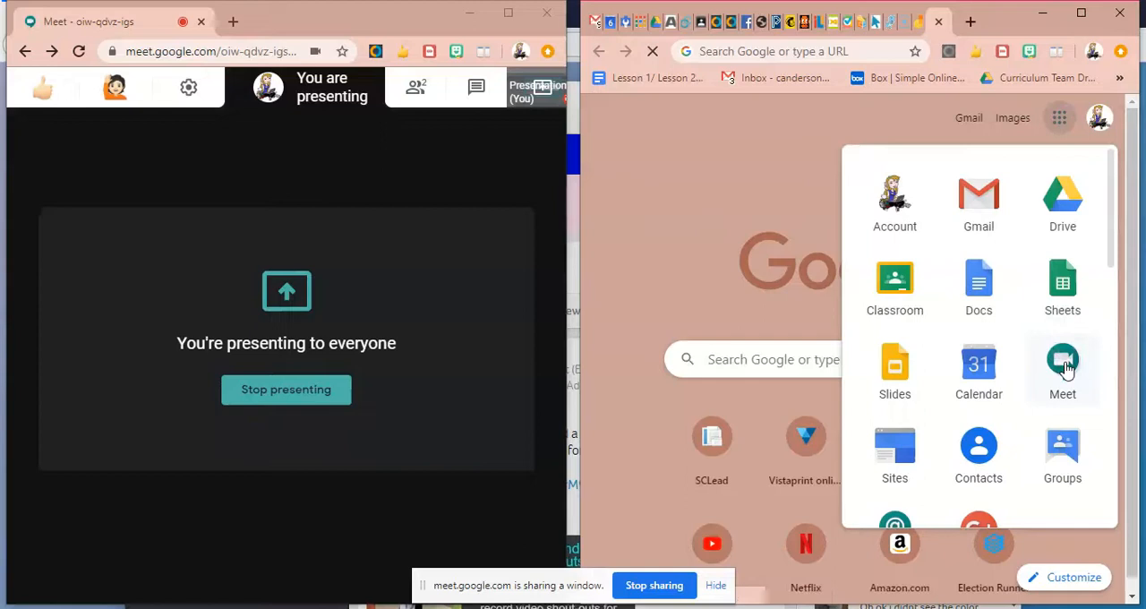
click(1062, 367)
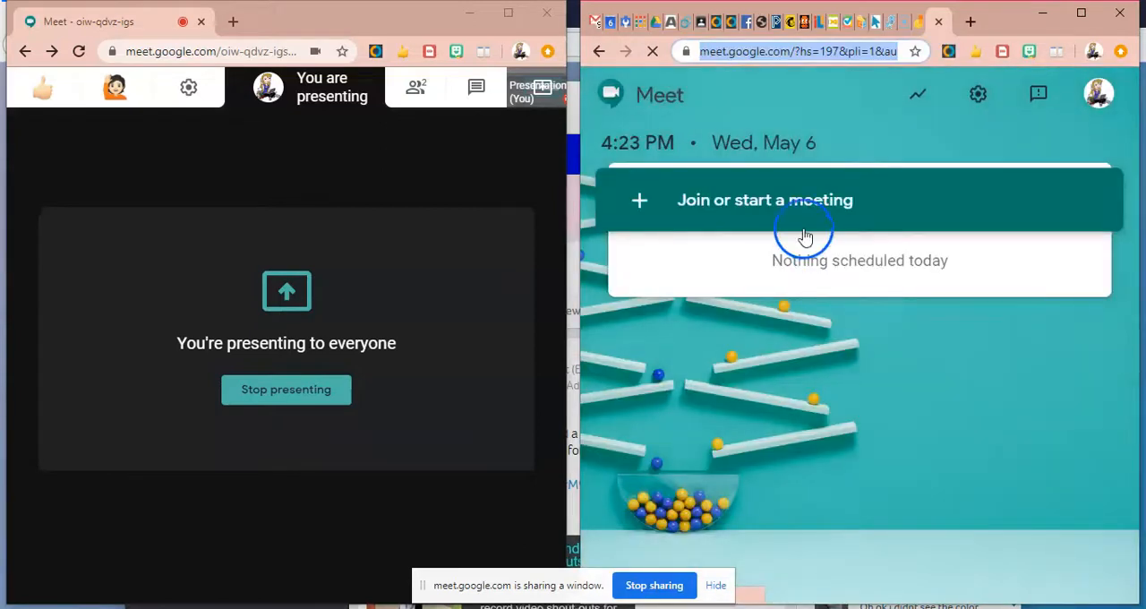
click(763, 200)
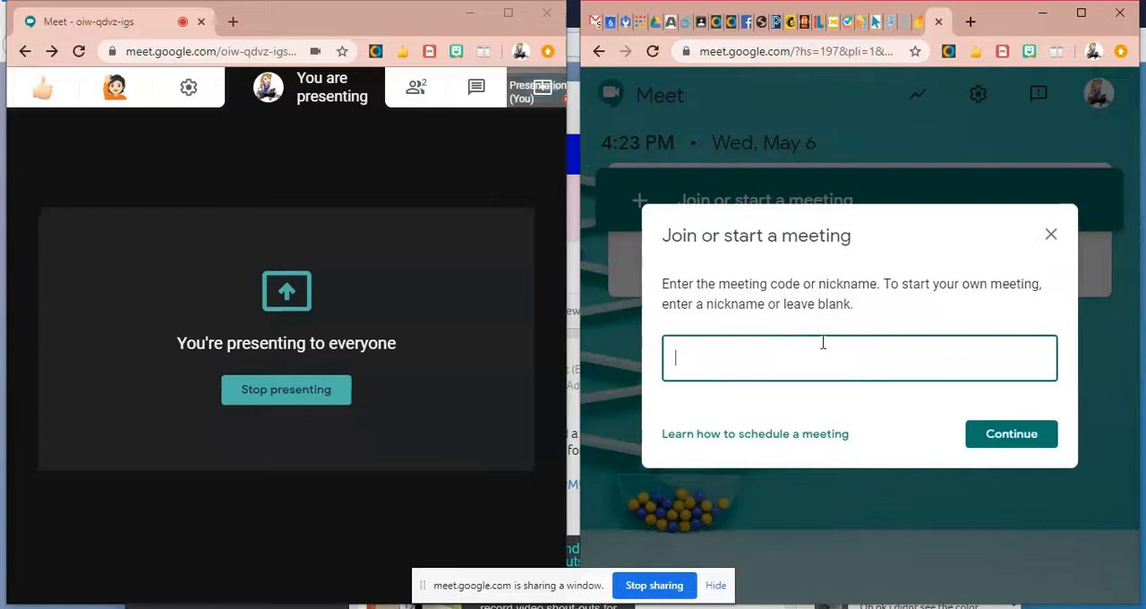
click(1011, 433)
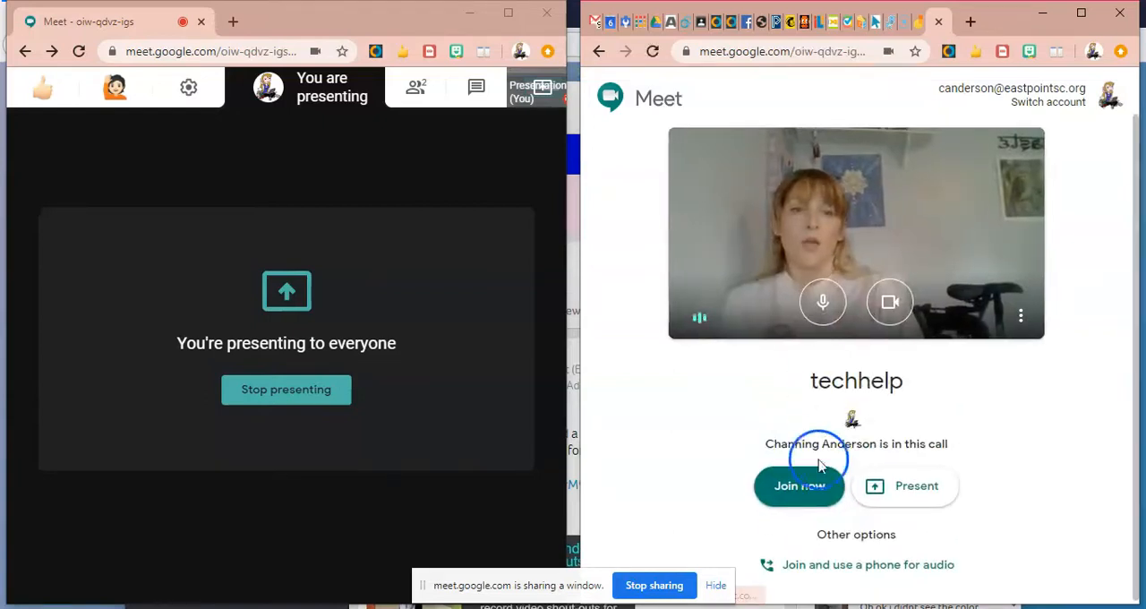
click(798, 485)
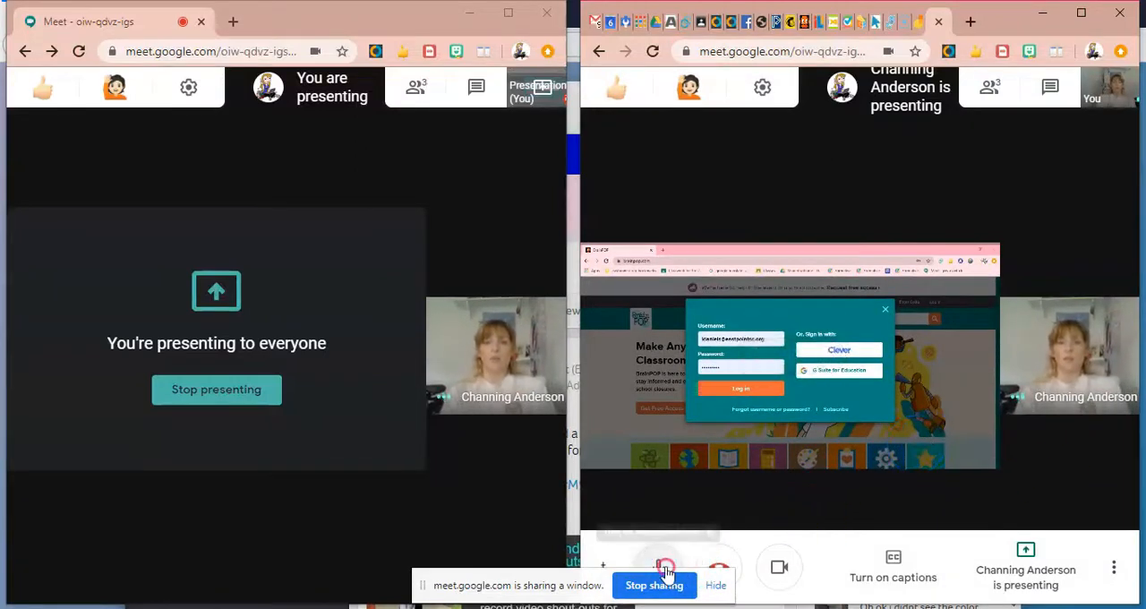
- Mute the second call's microphone, stop presenting, leave that call, and return to Gmail
click(658, 567)
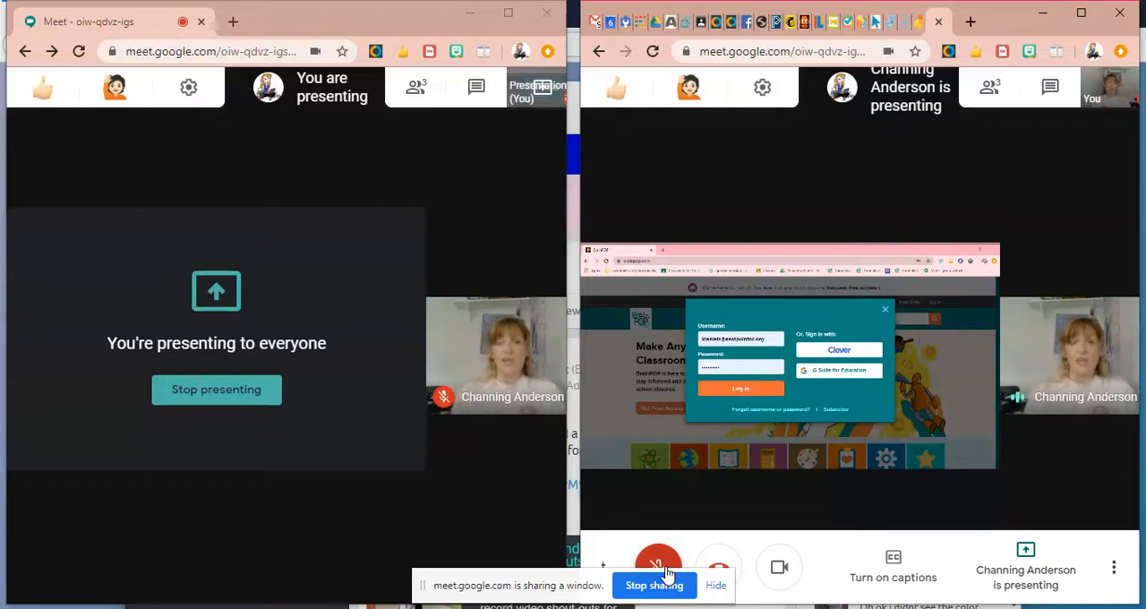
click(655, 585)
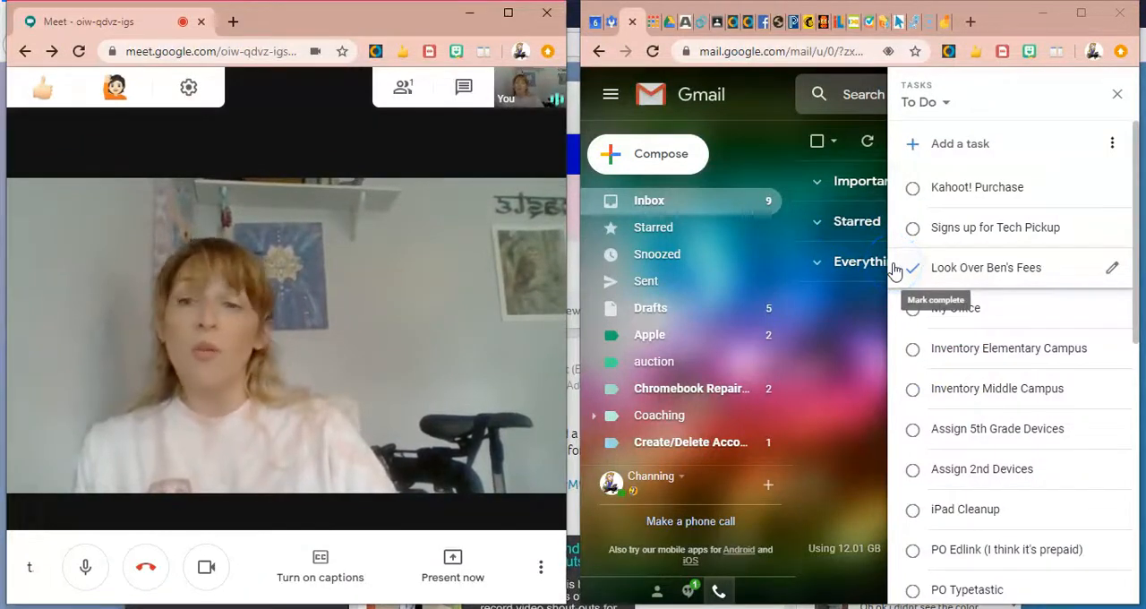
click(913, 267)
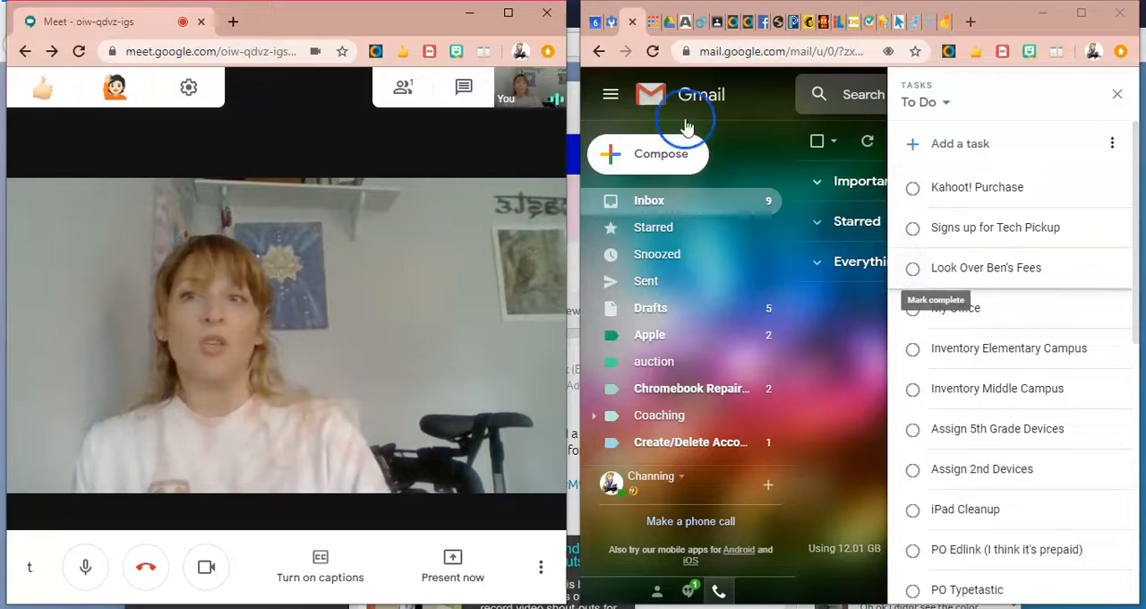